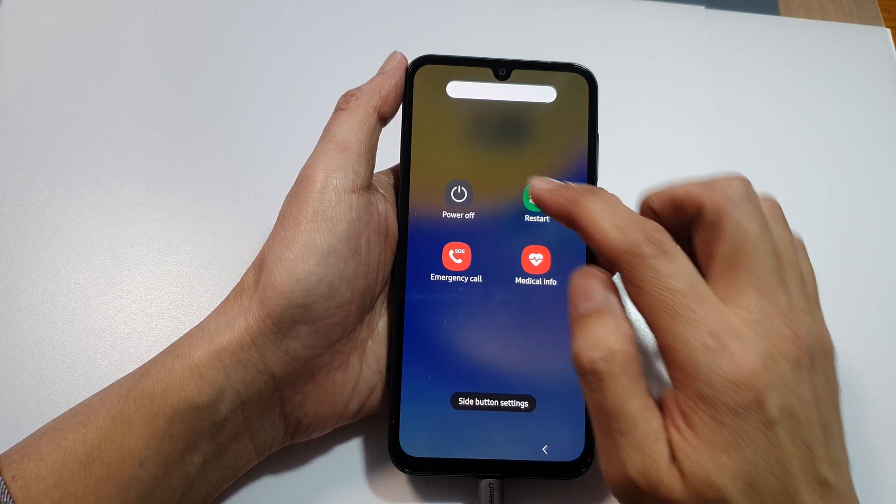
Power off the phone from the power menu, confirming and authorising it with the lock PIN.
click(457, 194)
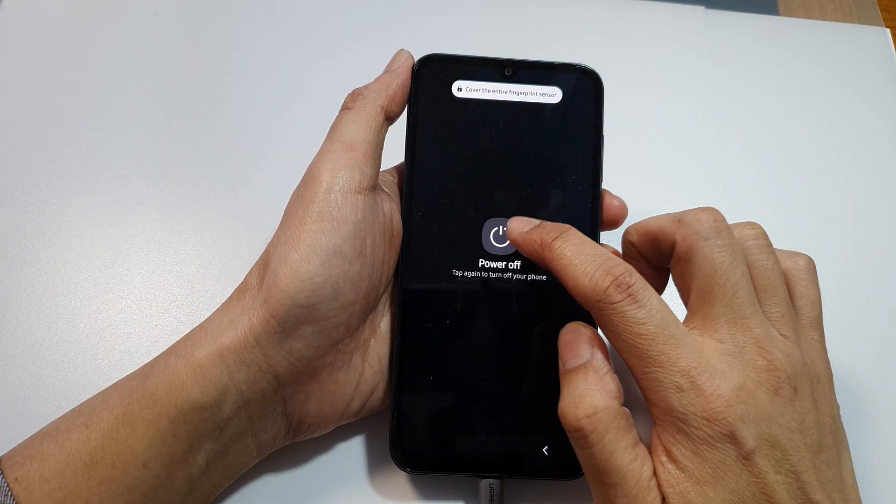
click(498, 240)
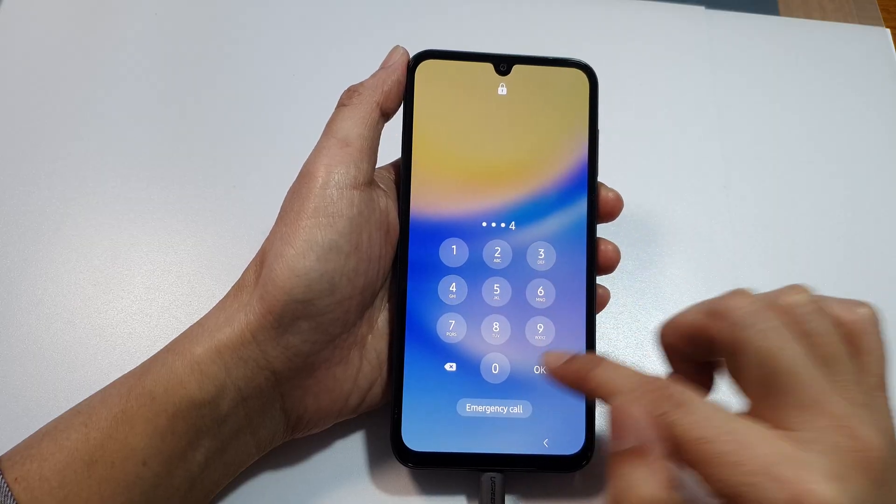
click(539, 369)
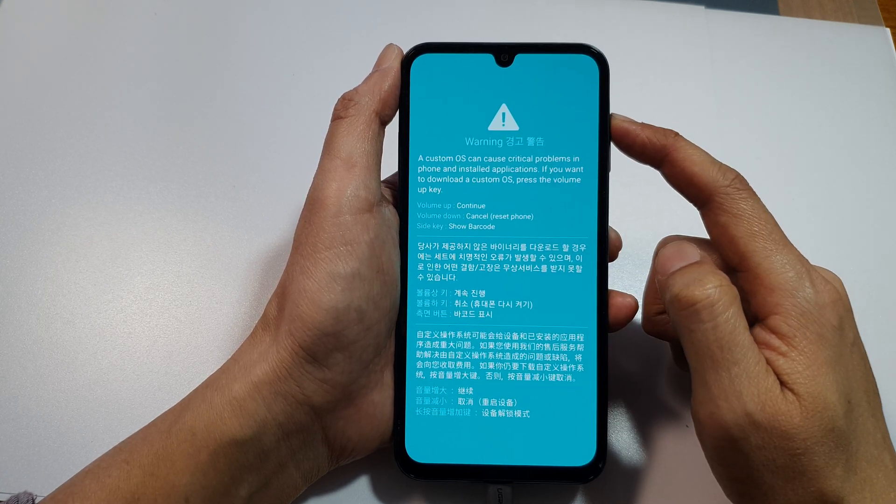
Continue past the custom OS warning with Volume Up into Download Mode.
key(volumeup)
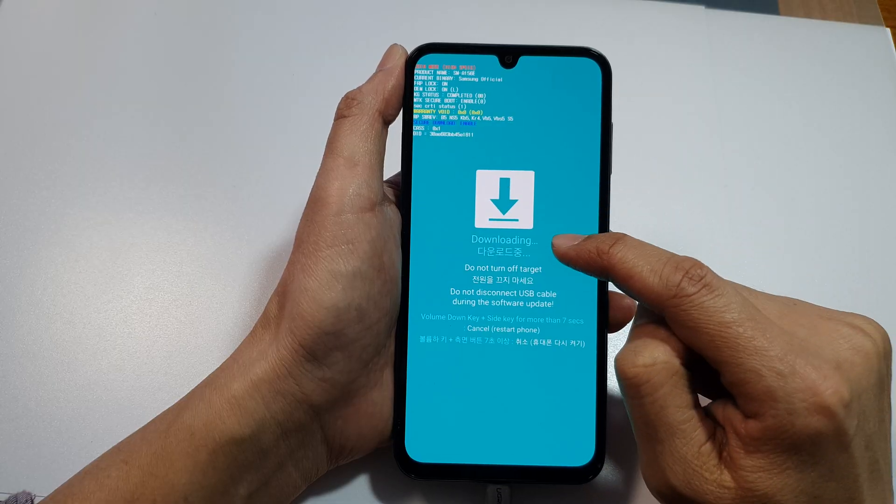